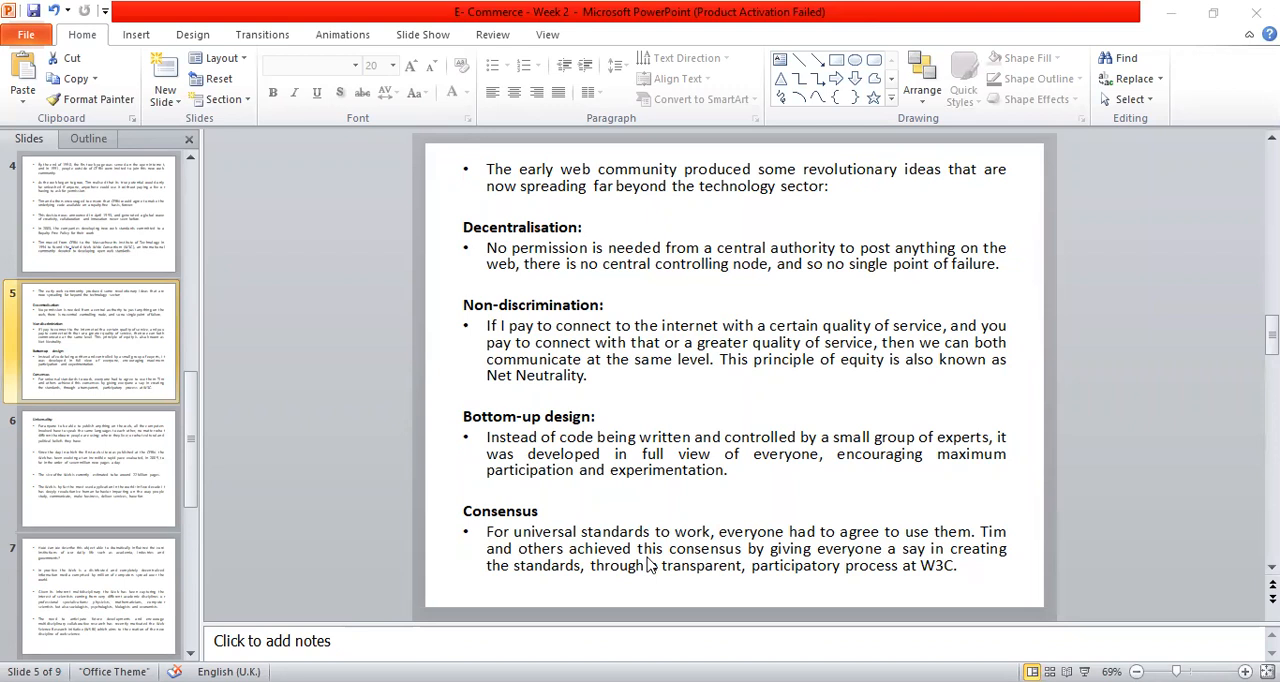
mouse_move(112, 368)
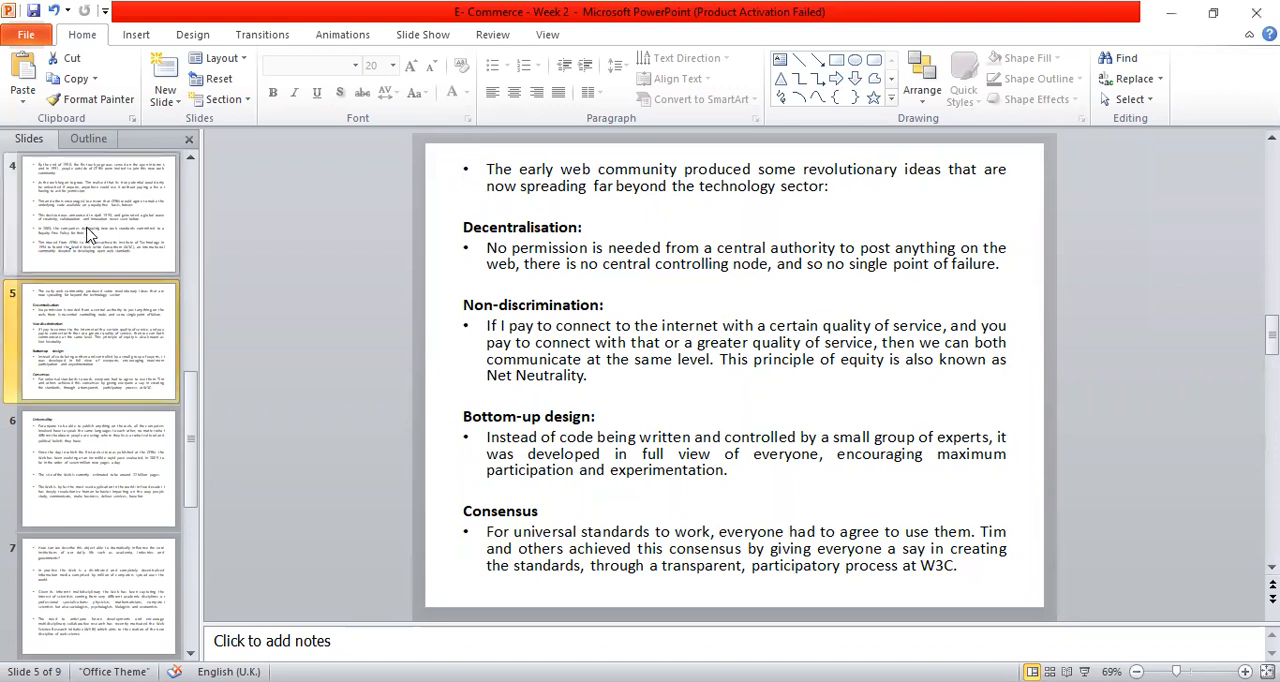
- Show slide 4 covering the web's spread beyond CERN and the founding of W3C
click(96, 216)
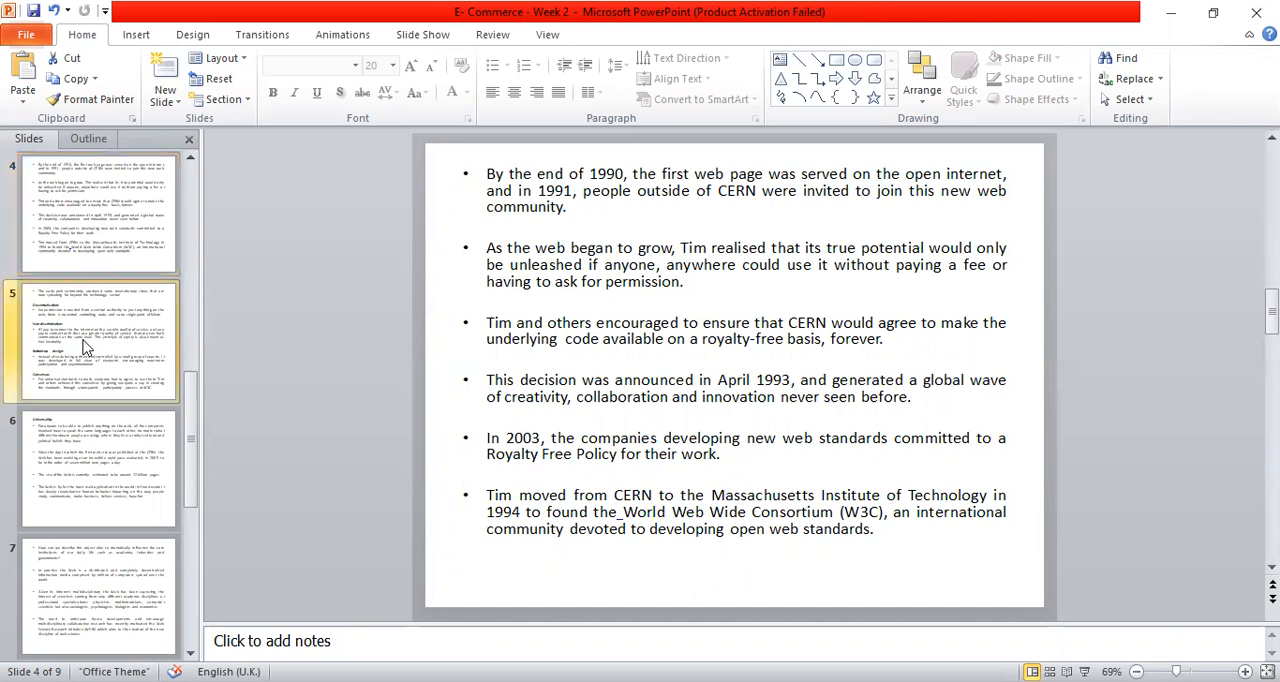
click(96, 340)
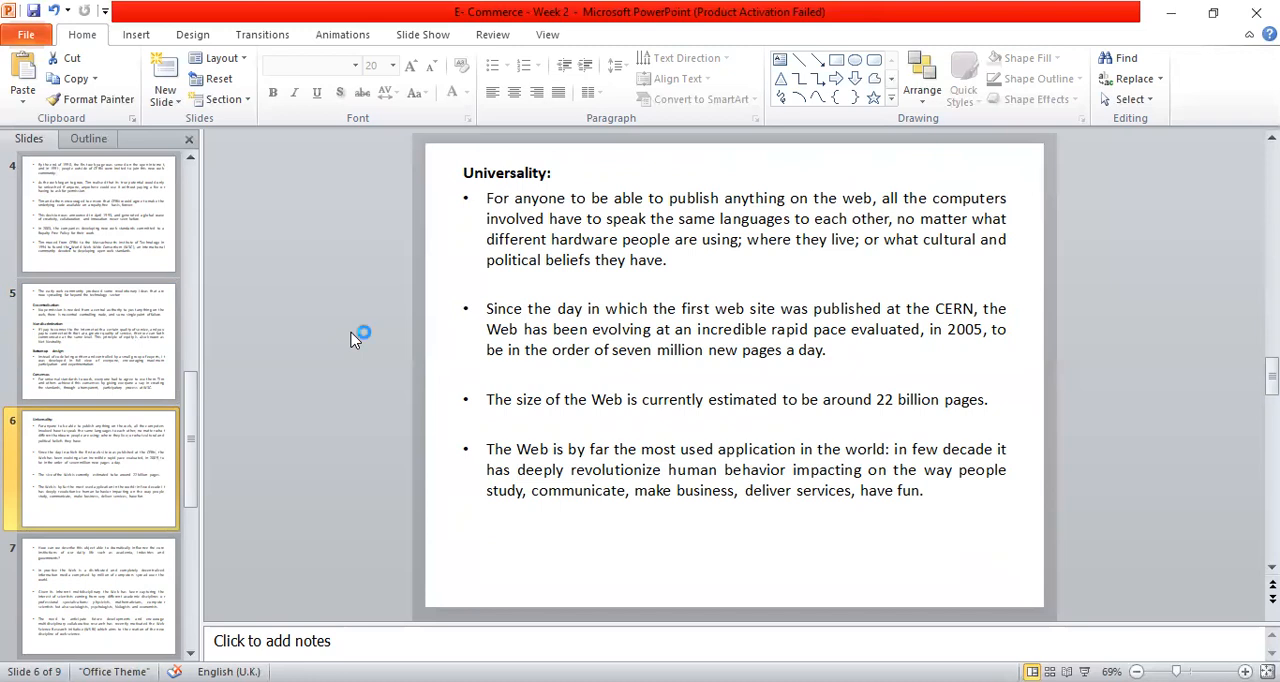
mouse_move(356, 338)
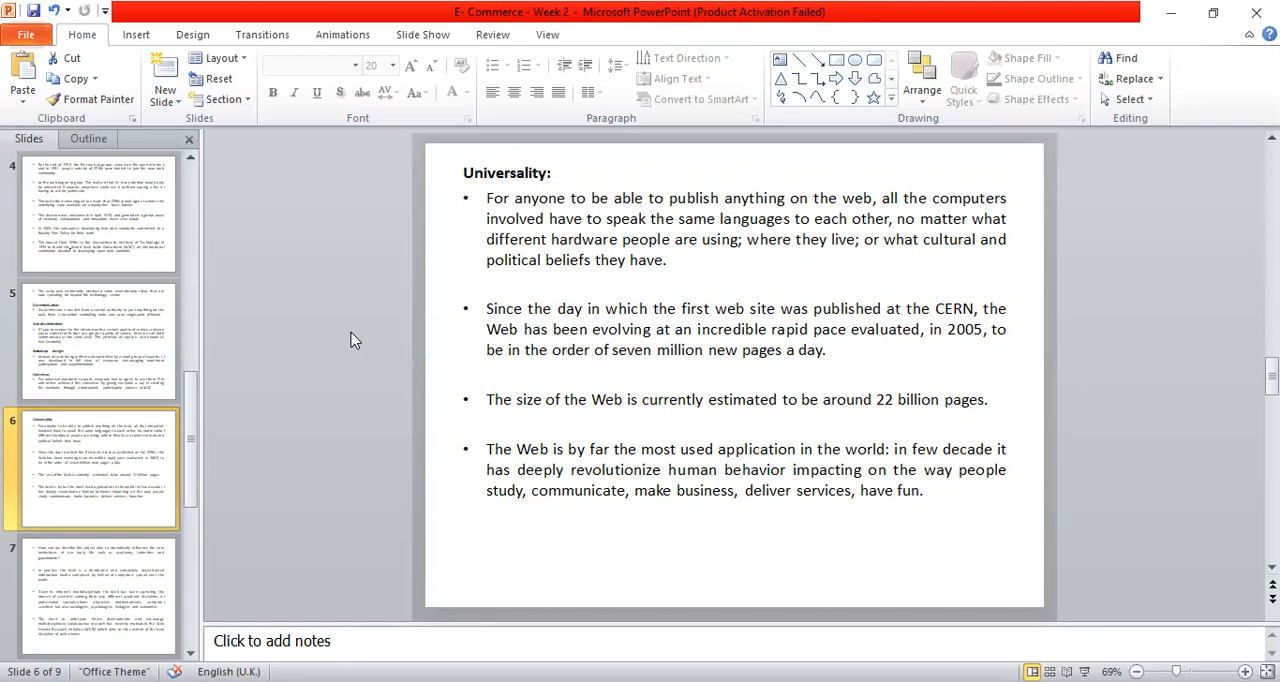
mouse_move(138, 600)
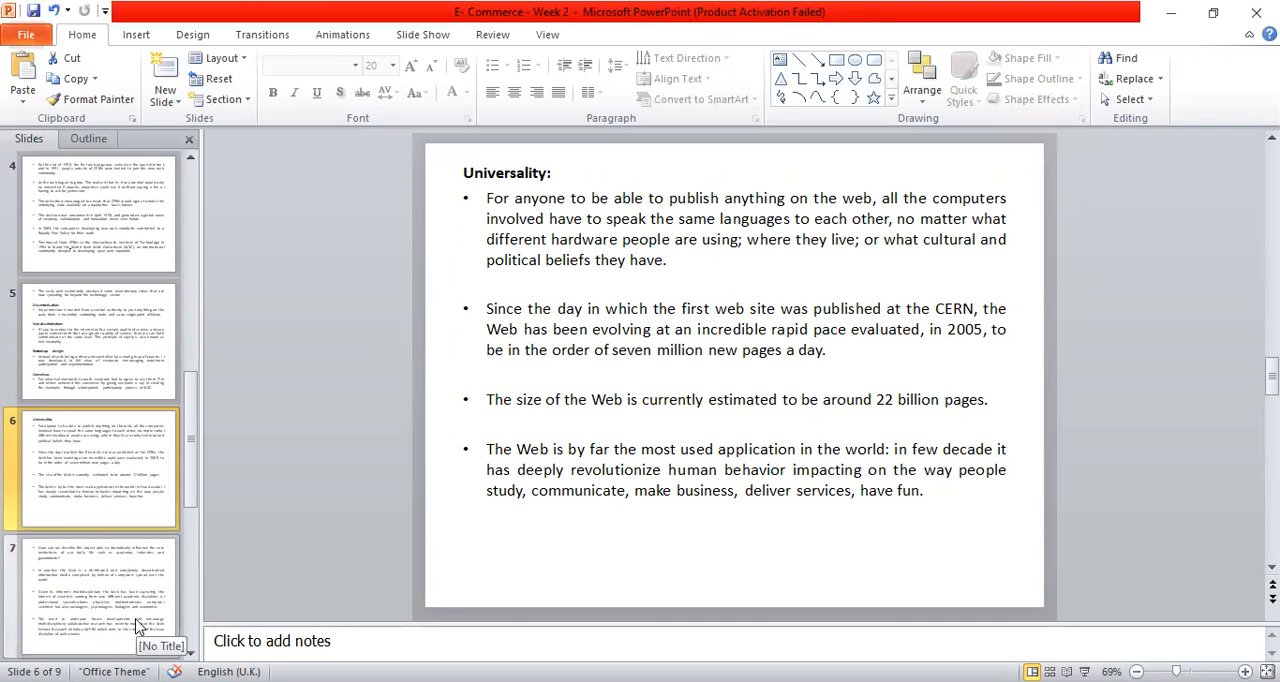
click(96, 596)
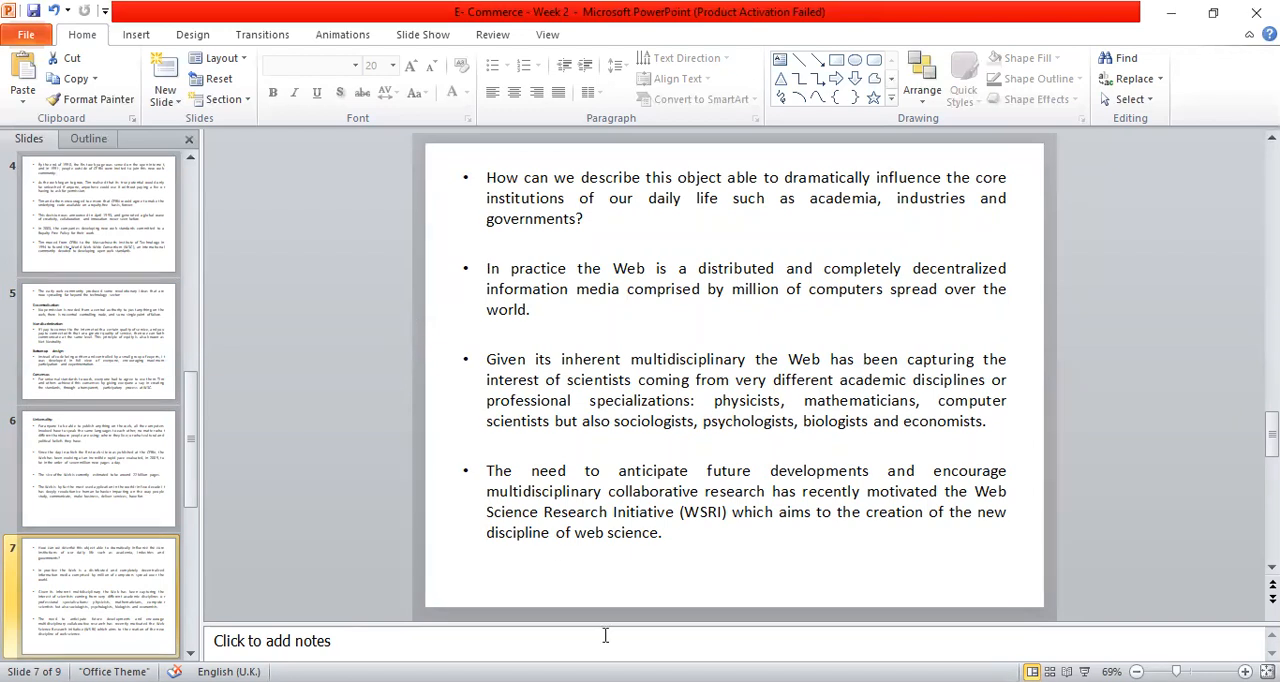
mouse_move(736, 628)
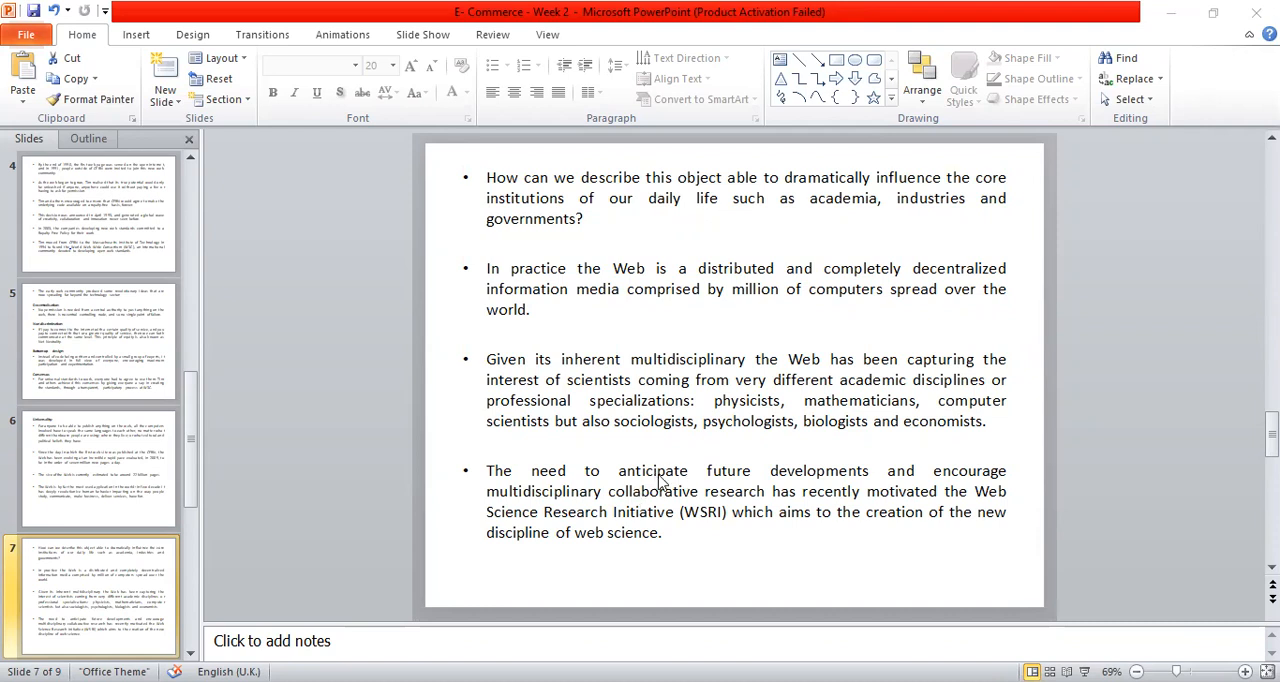
mouse_move(724, 456)
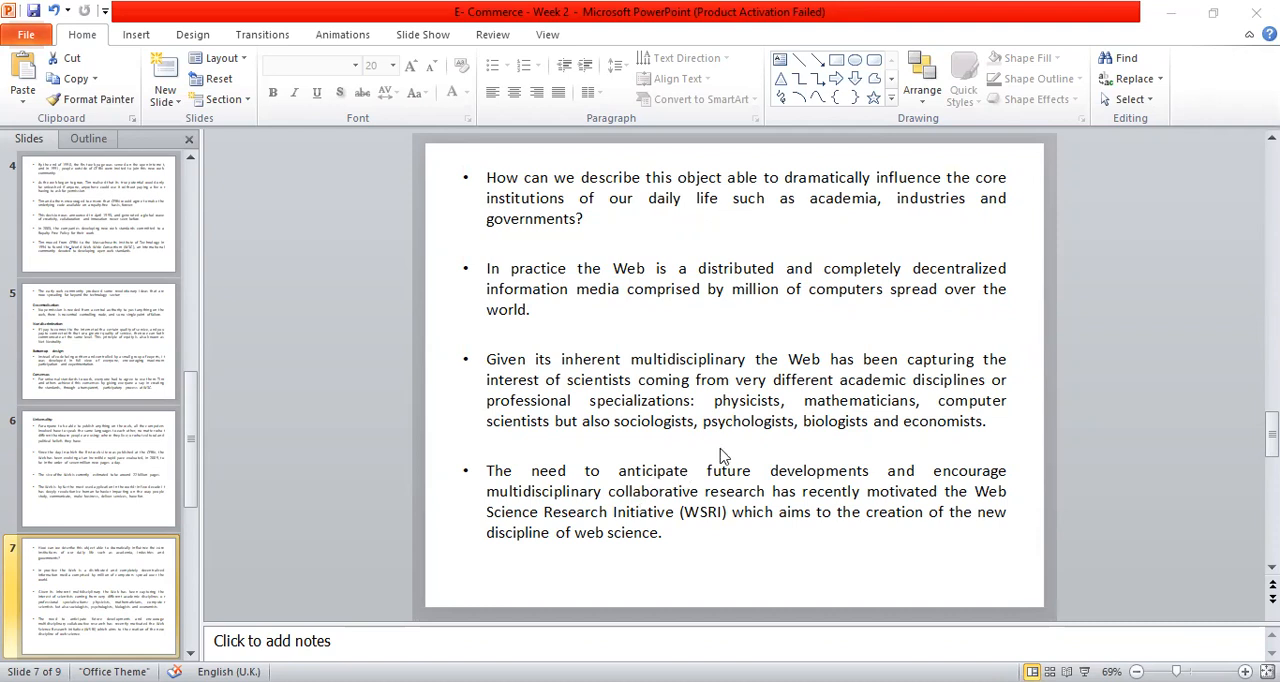
mouse_move(728, 452)
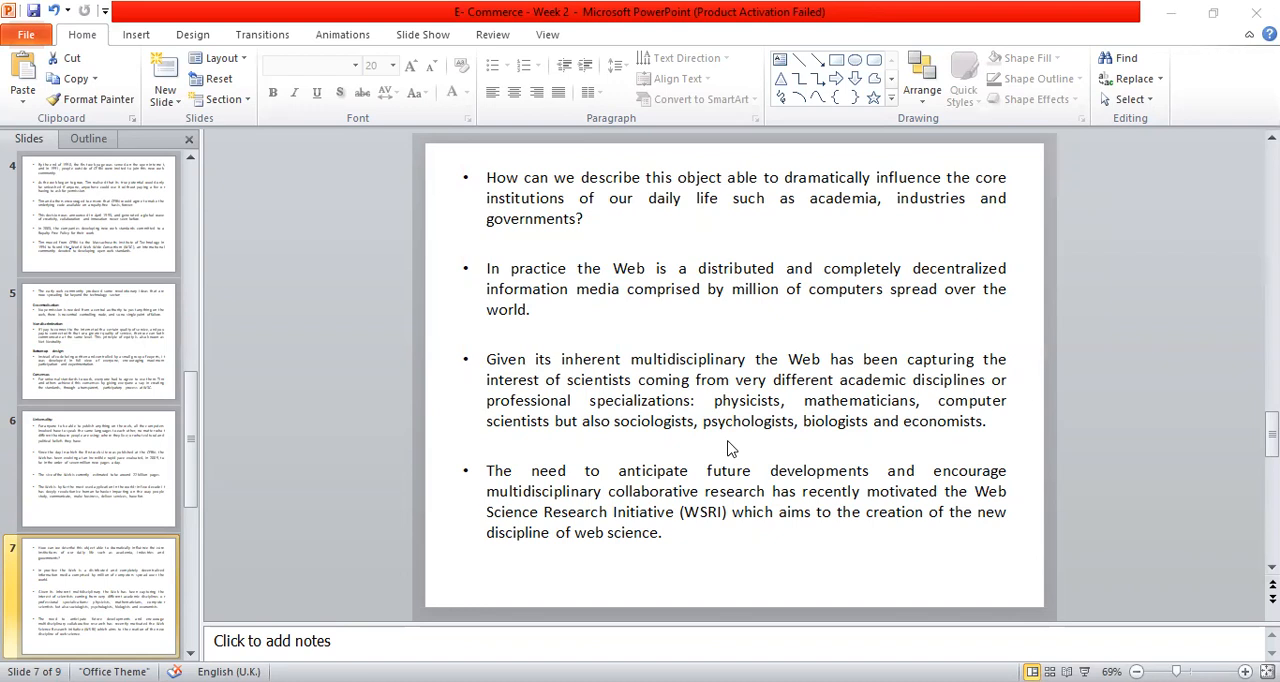
mouse_move(556, 596)
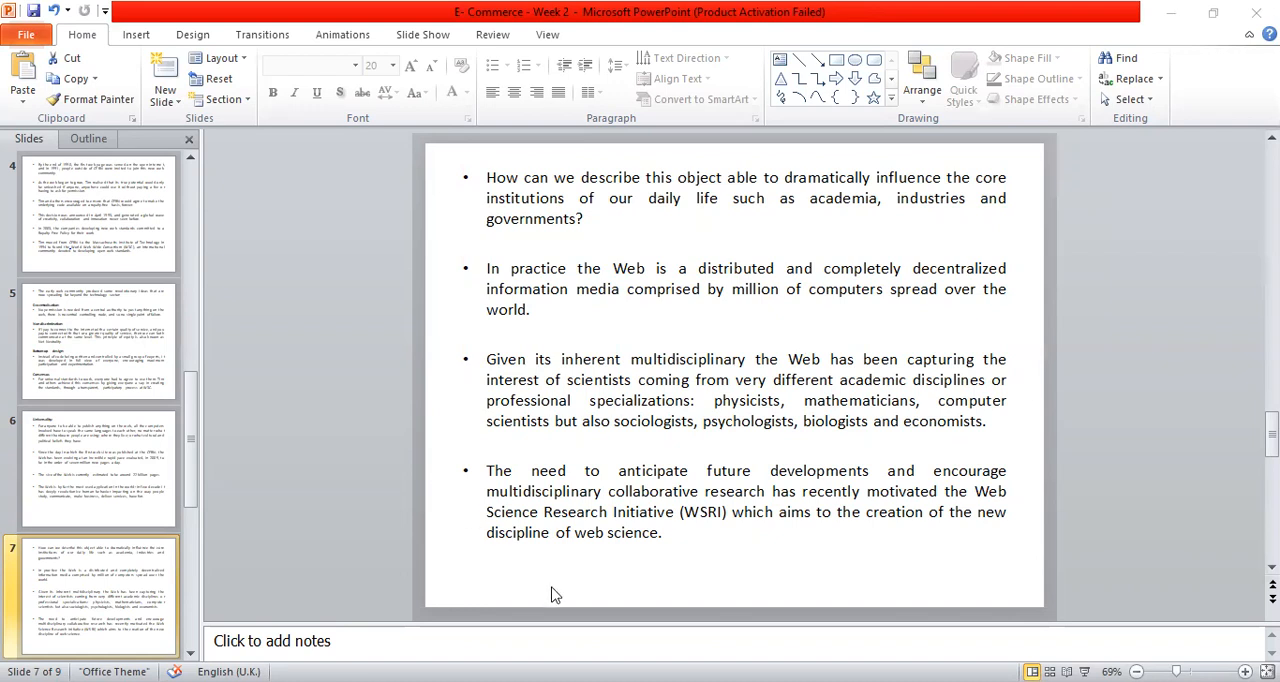